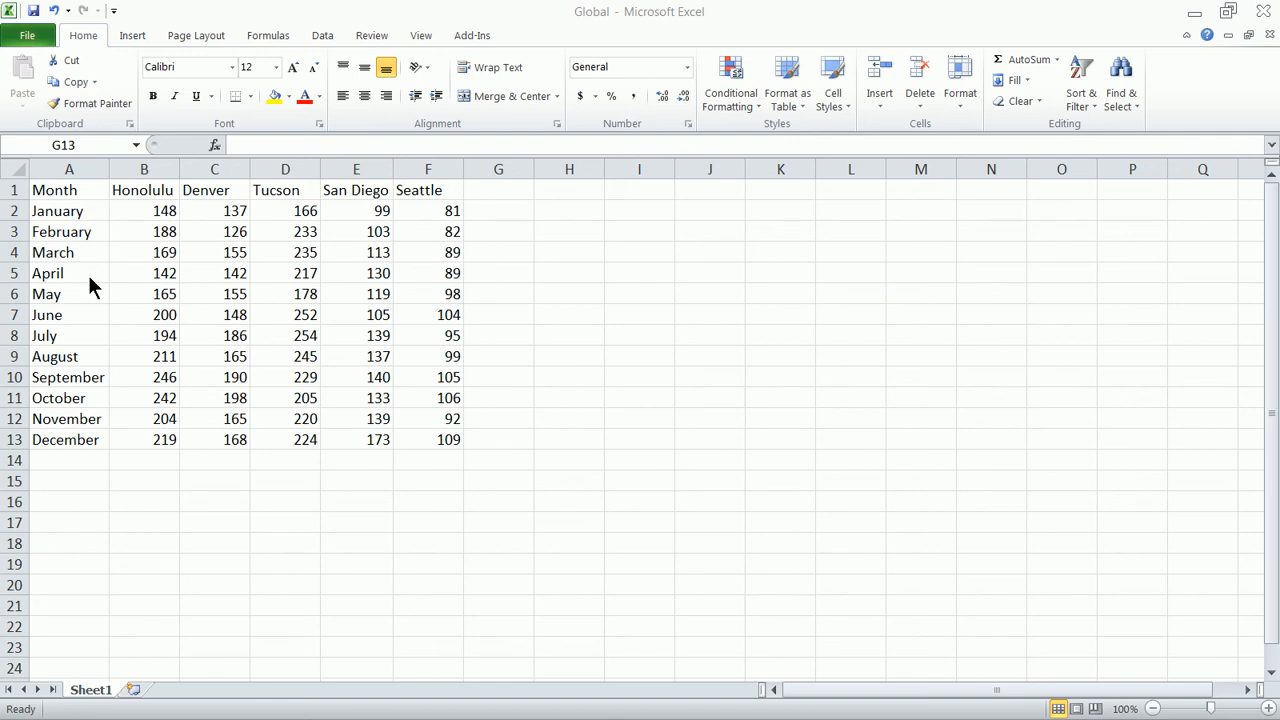
{"action": "mouse_move", "coordinate": [136, 232]}
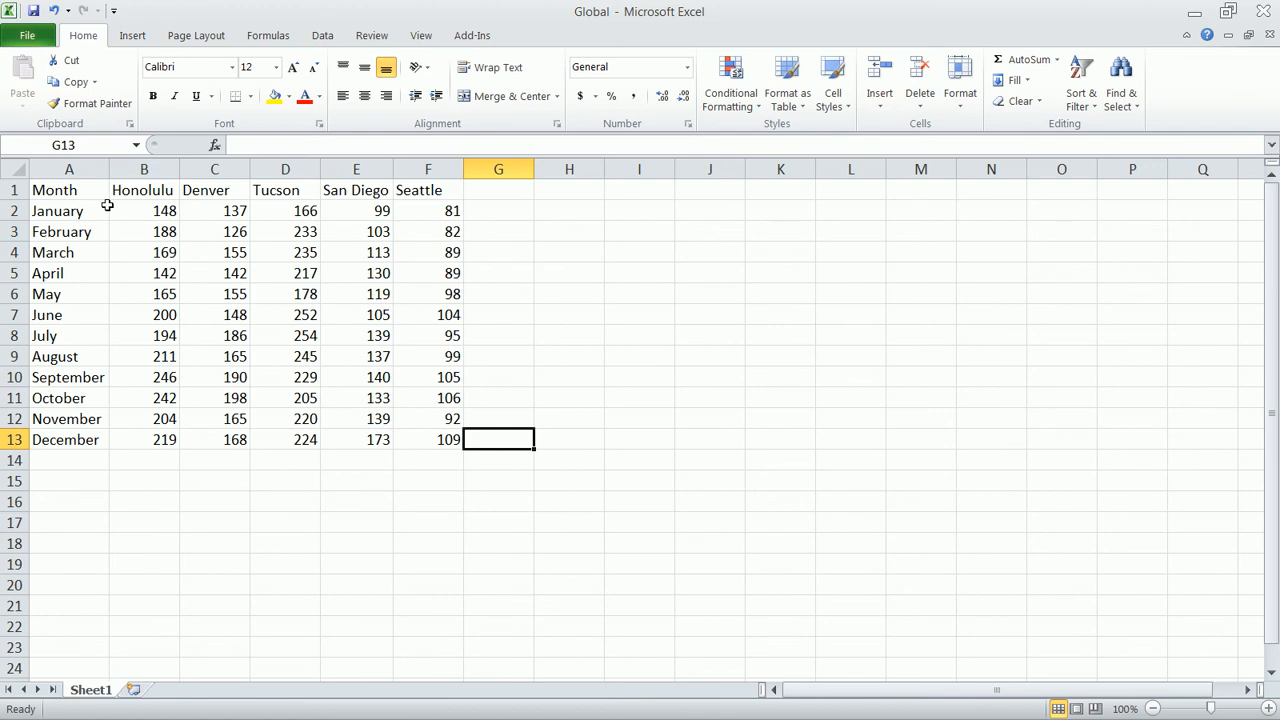
Insert a PivotTable from the A1:F13 city sales table onto a new worksheet.
{"action": "left_click_drag", "start_coordinate": [68, 190], "coordinate": [498, 440]}
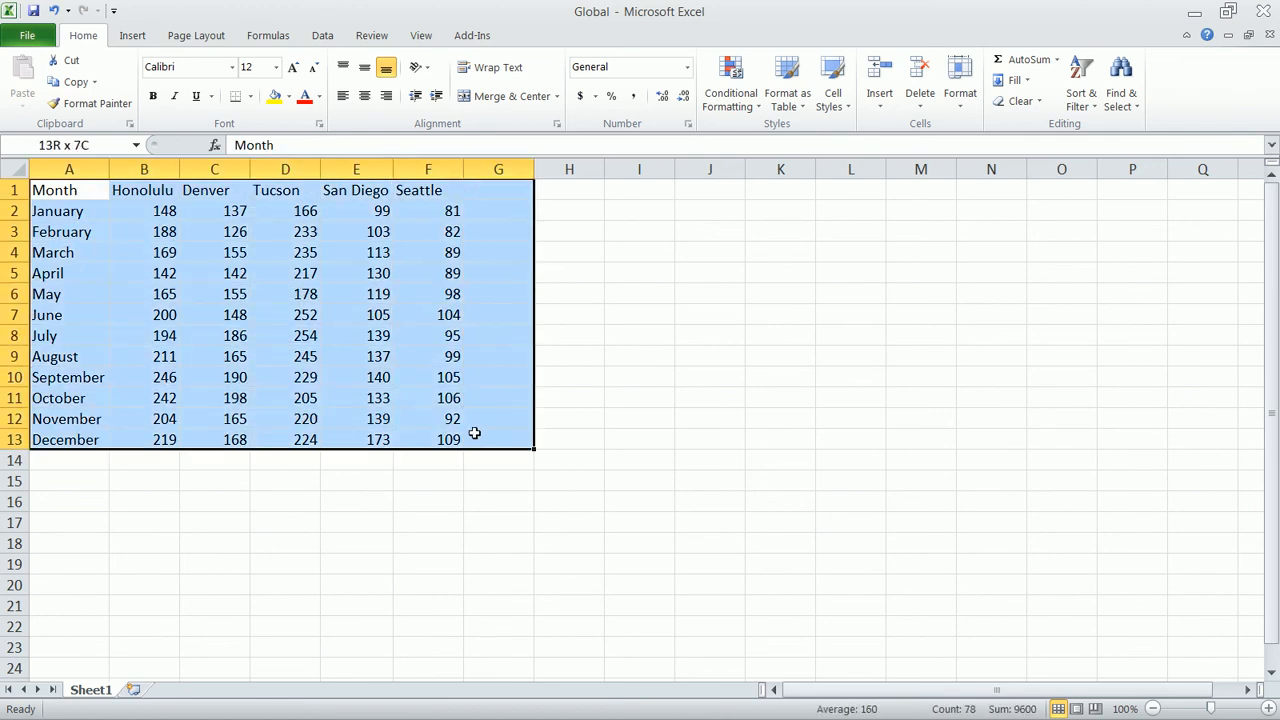
{"action": "left_click", "coordinate": [132, 36]}
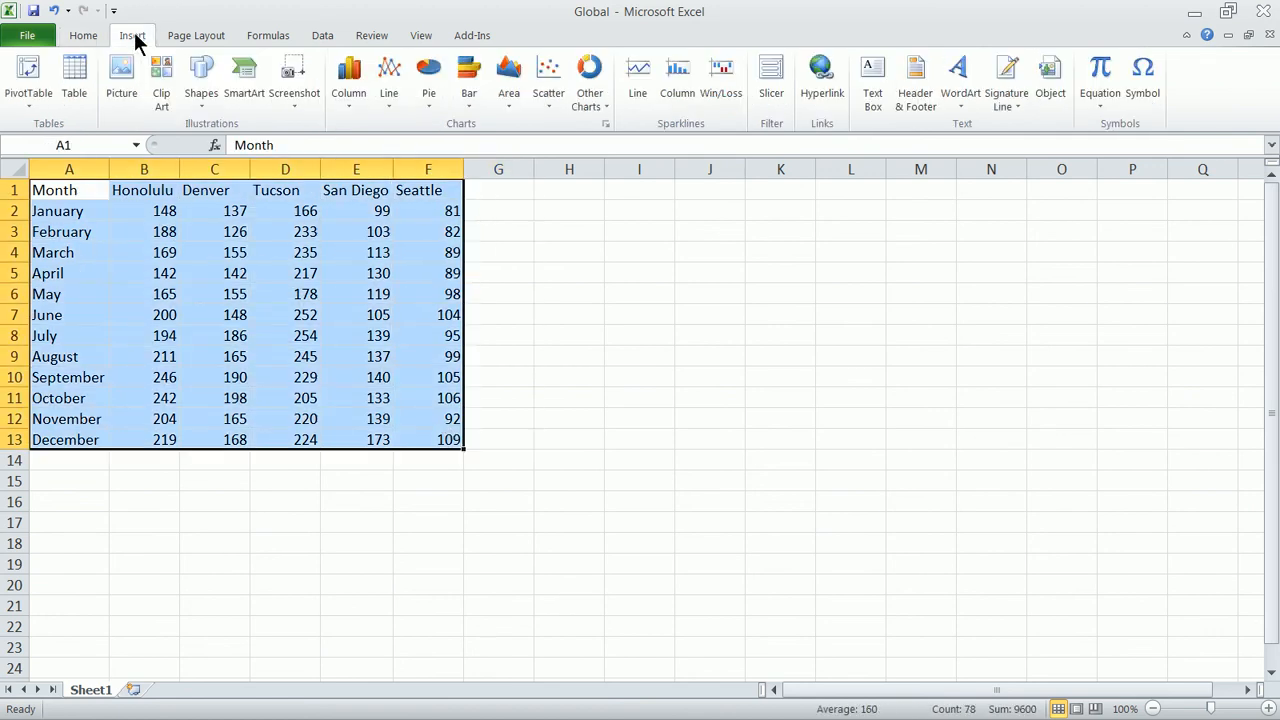
{"action": "left_click", "coordinate": [28, 80]}
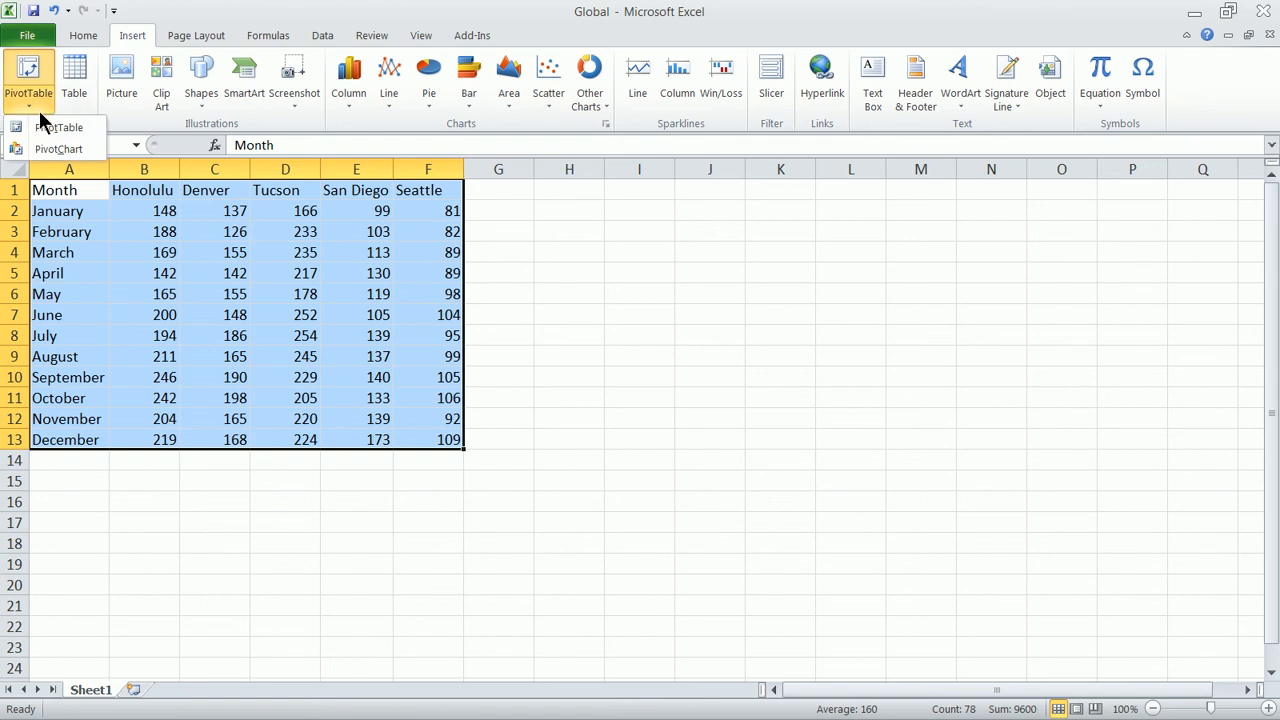
{"action": "left_click", "coordinate": [58, 128]}
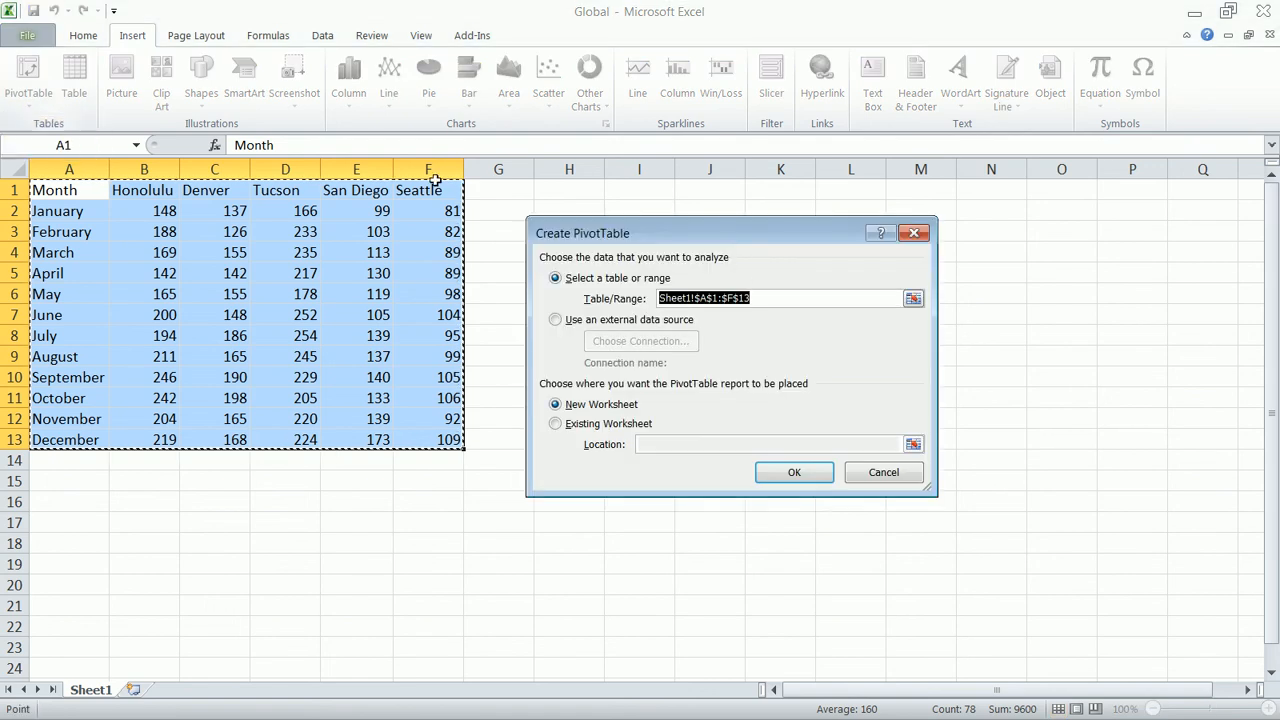
{"action": "mouse_move", "coordinate": [776, 424]}
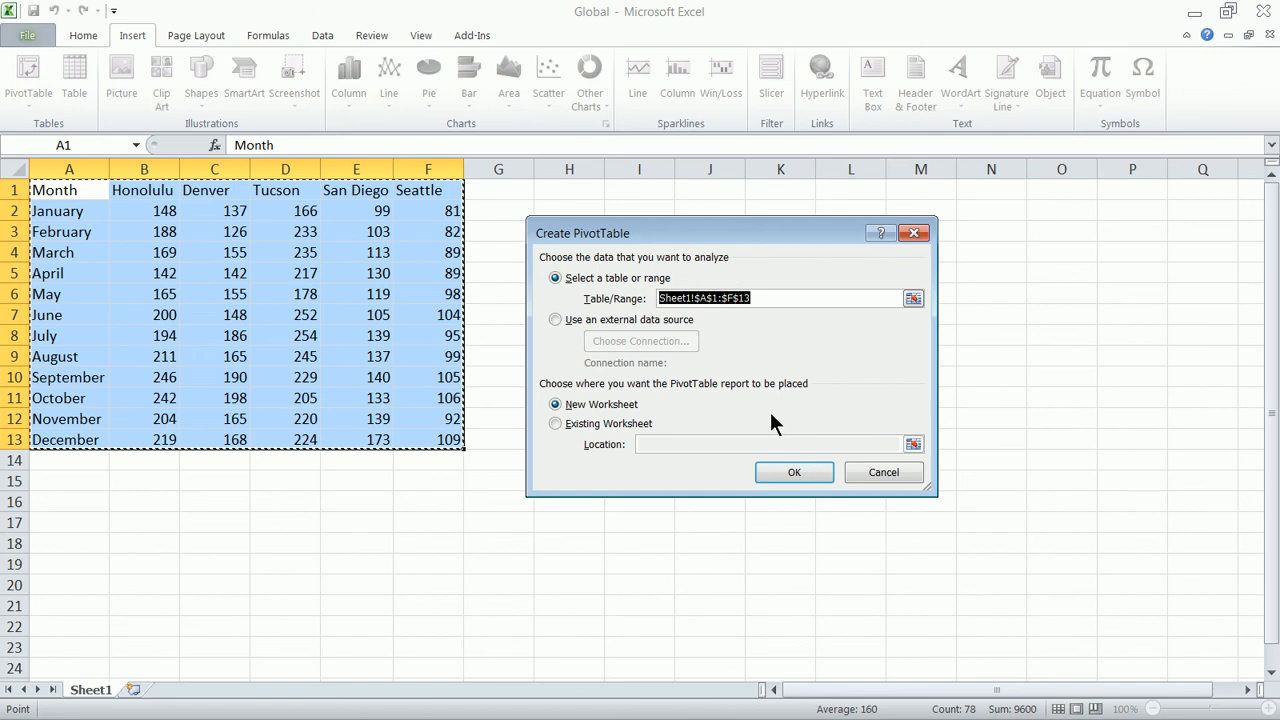
{"action": "left_click", "coordinate": [794, 472]}
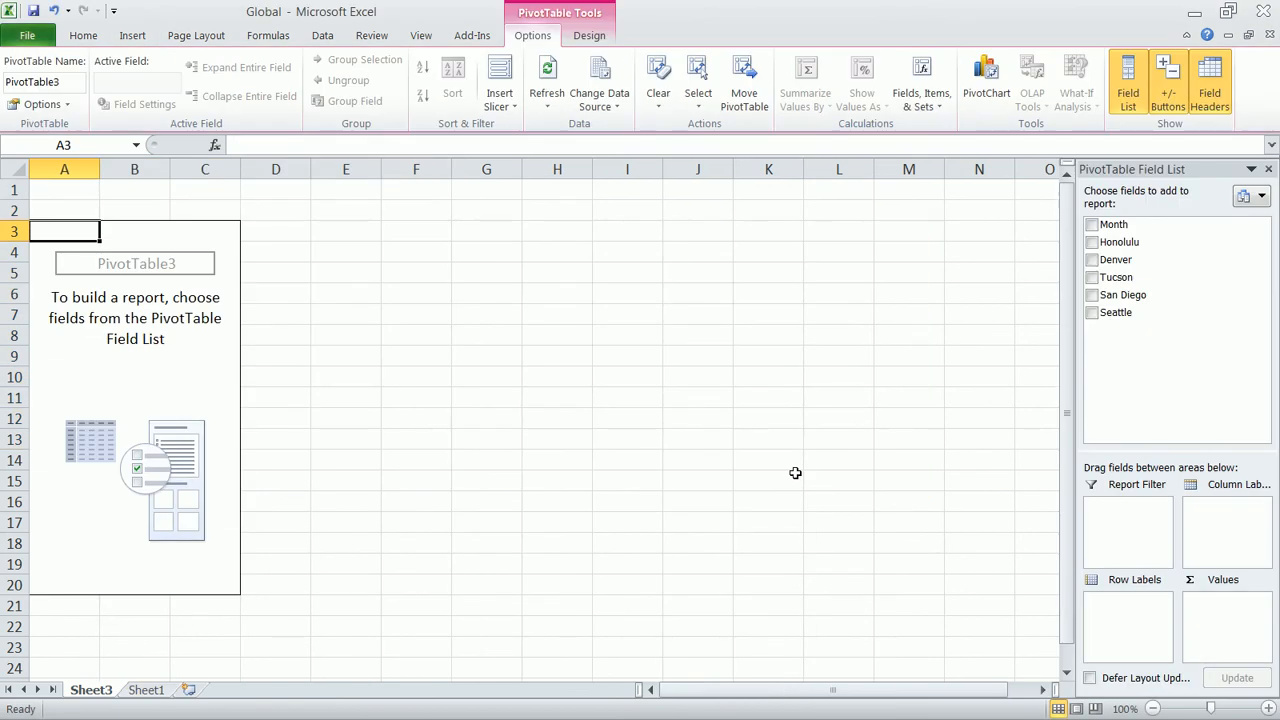
{"action": "mouse_move", "coordinate": [852, 368]}
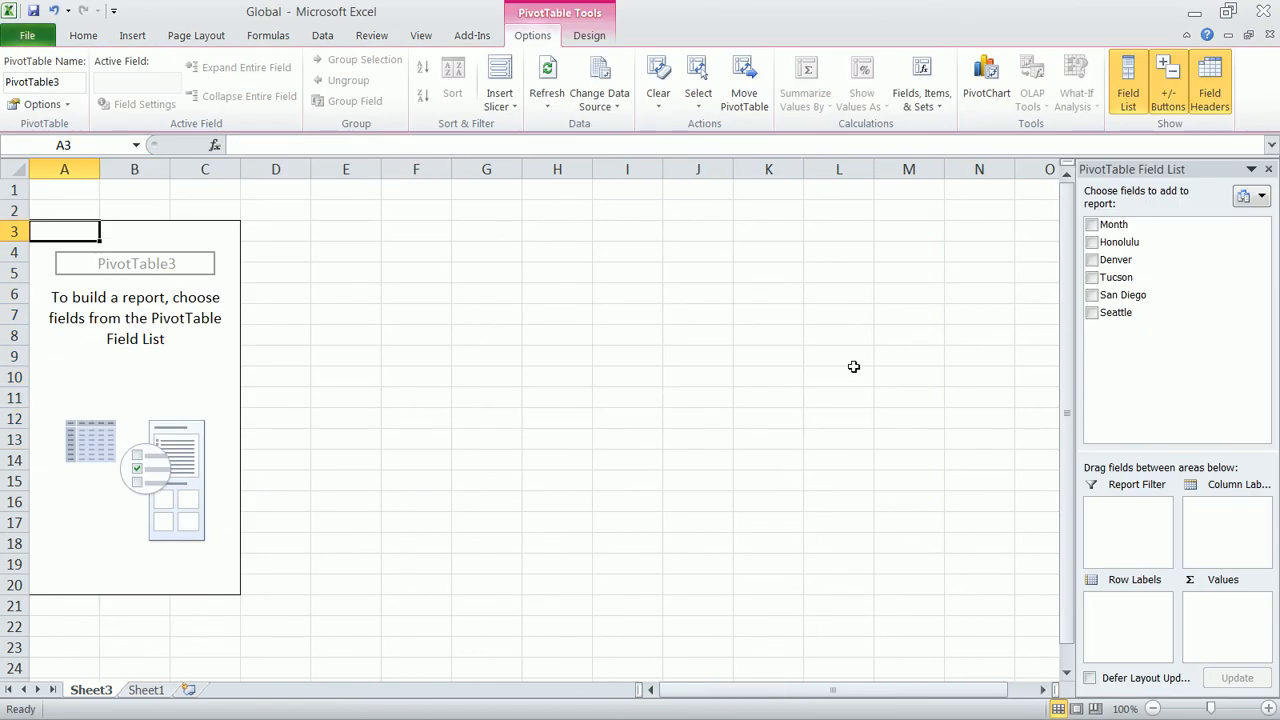
{"action": "left_click", "coordinate": [144, 690]}
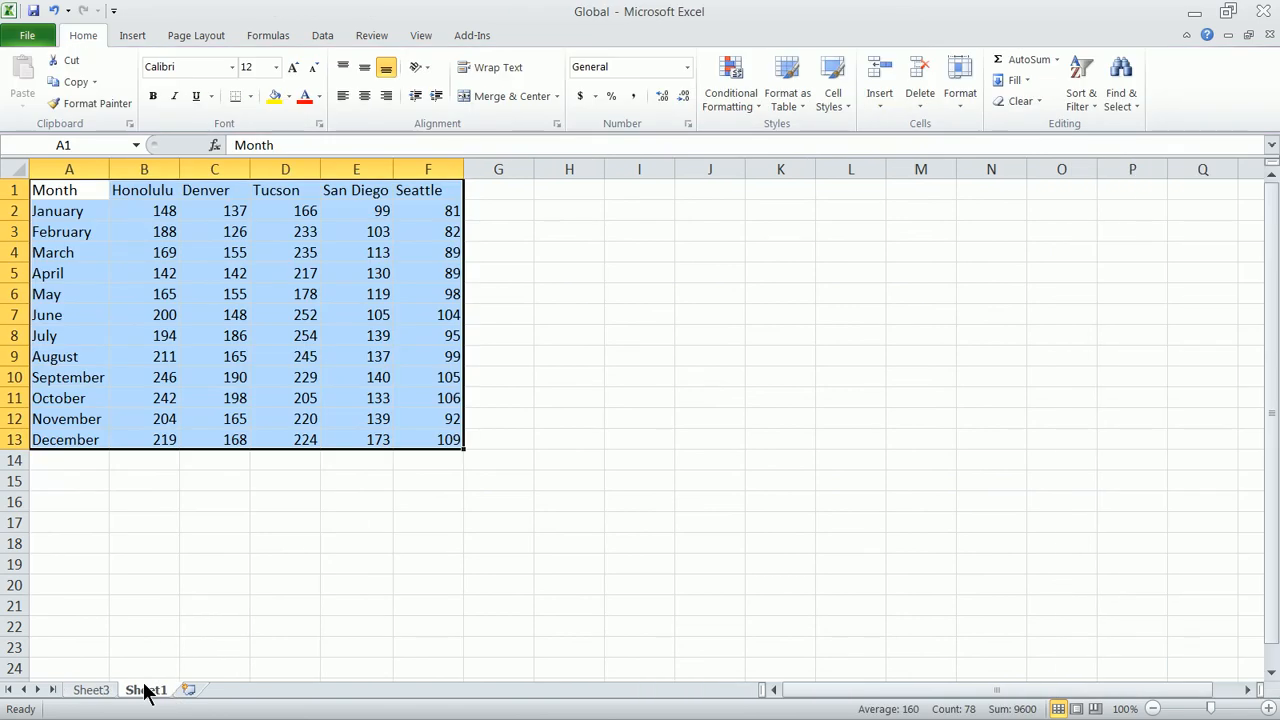
{"action": "left_click", "coordinate": [88, 690]}
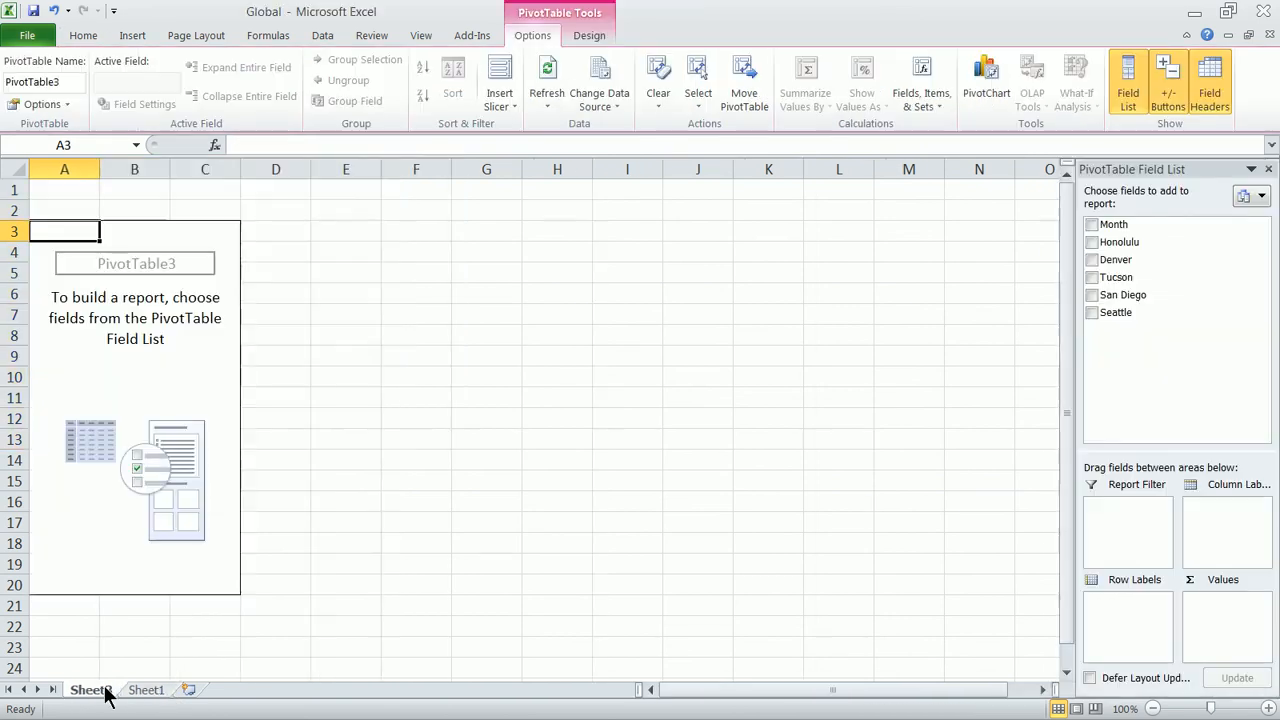
{"action": "left_click", "coordinate": [1112, 224]}
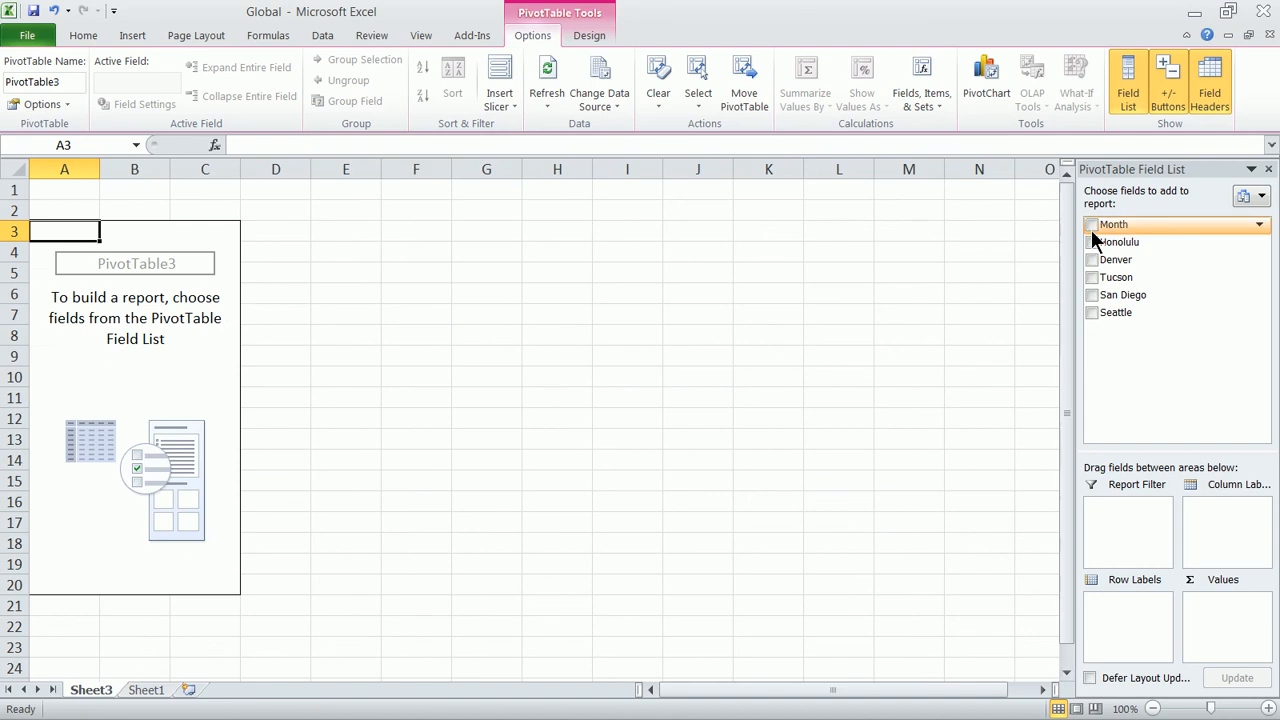
Add Month as row labels with Sum of Denver and Sum of San Diego values.
{"action": "left_click", "coordinate": [1092, 224]}
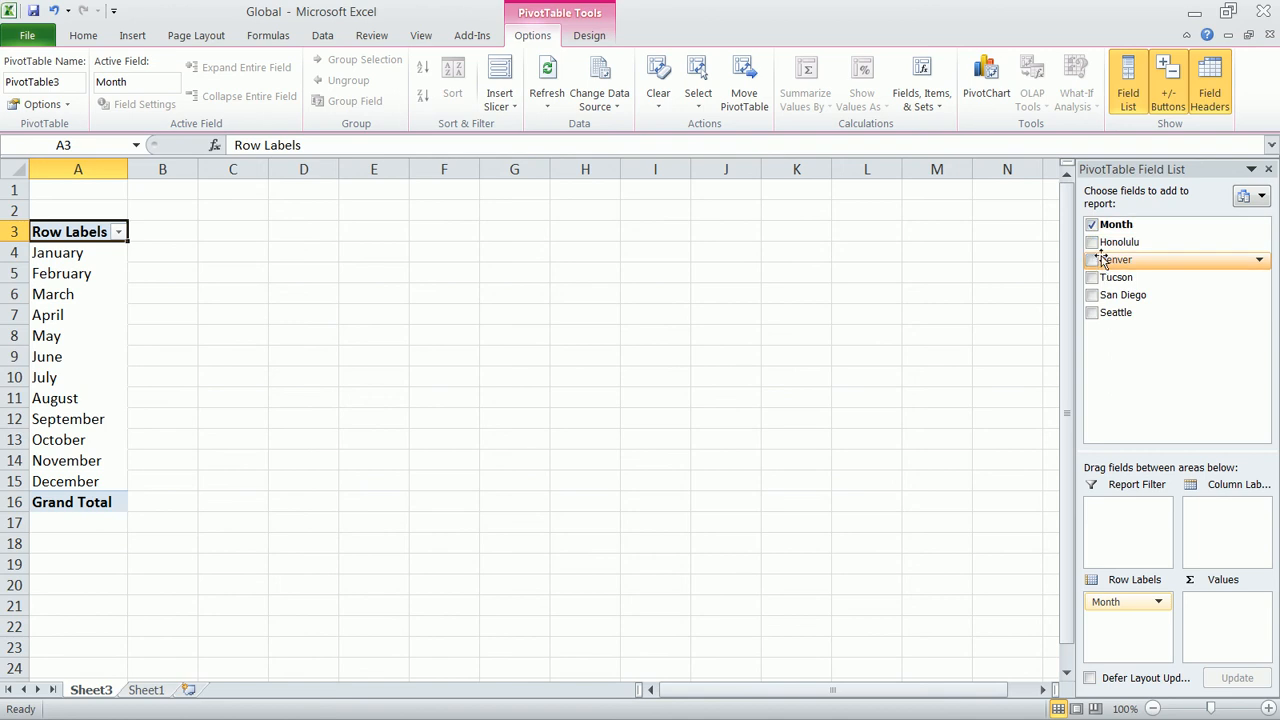
{"action": "left_click", "coordinate": [1092, 260]}
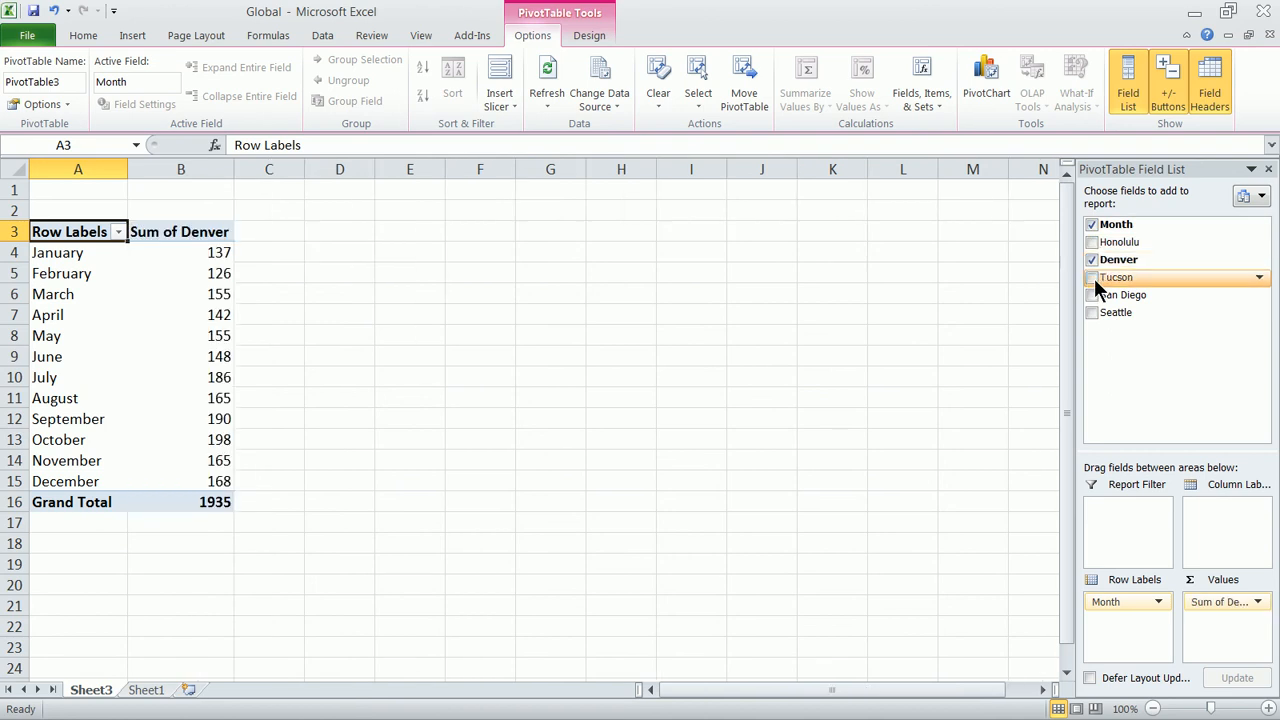
{"action": "left_click", "coordinate": [1092, 294]}
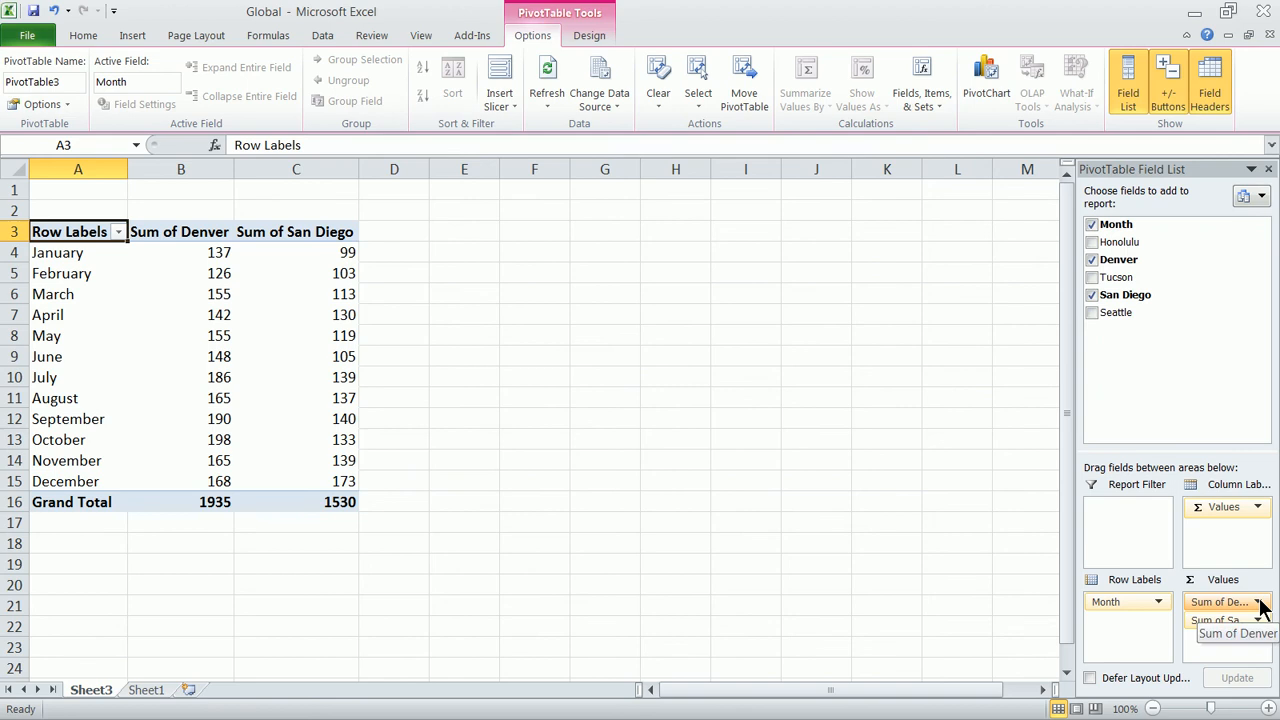
Summarize the Denver value field by Average instead of Sum.
{"action": "left_click", "coordinate": [1258, 600]}
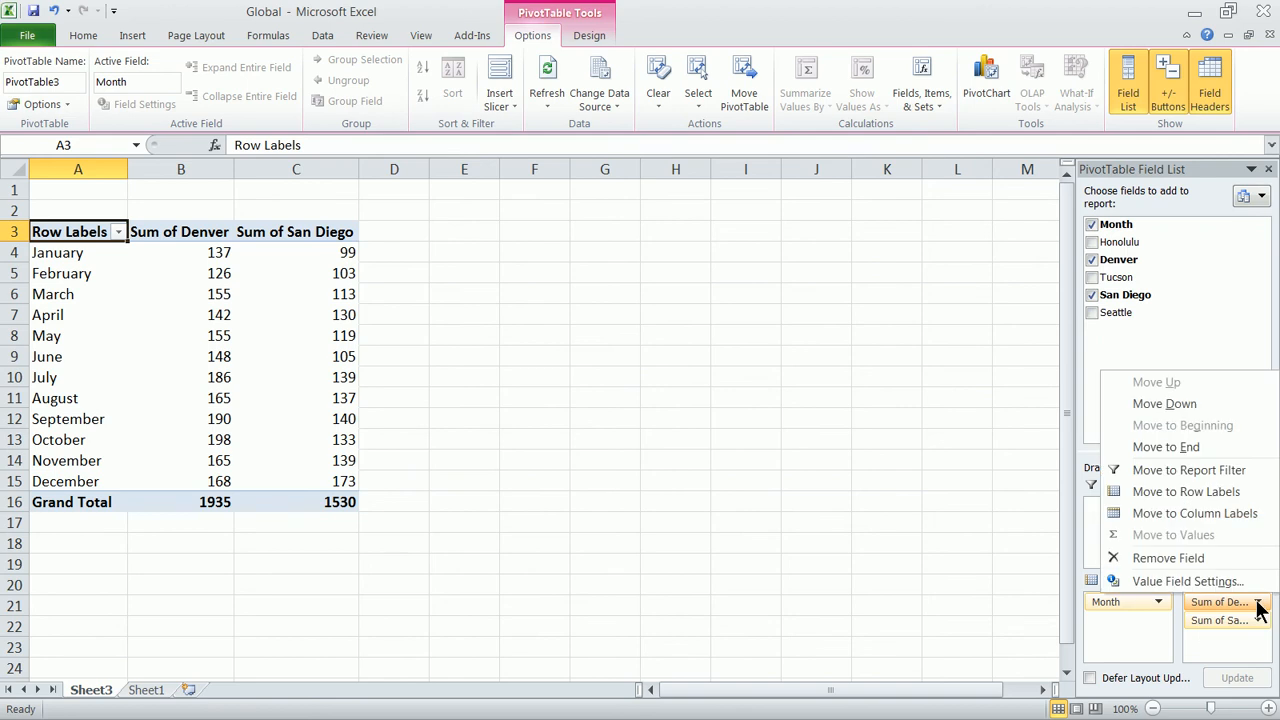
{"action": "mouse_move", "coordinate": [1188, 580]}
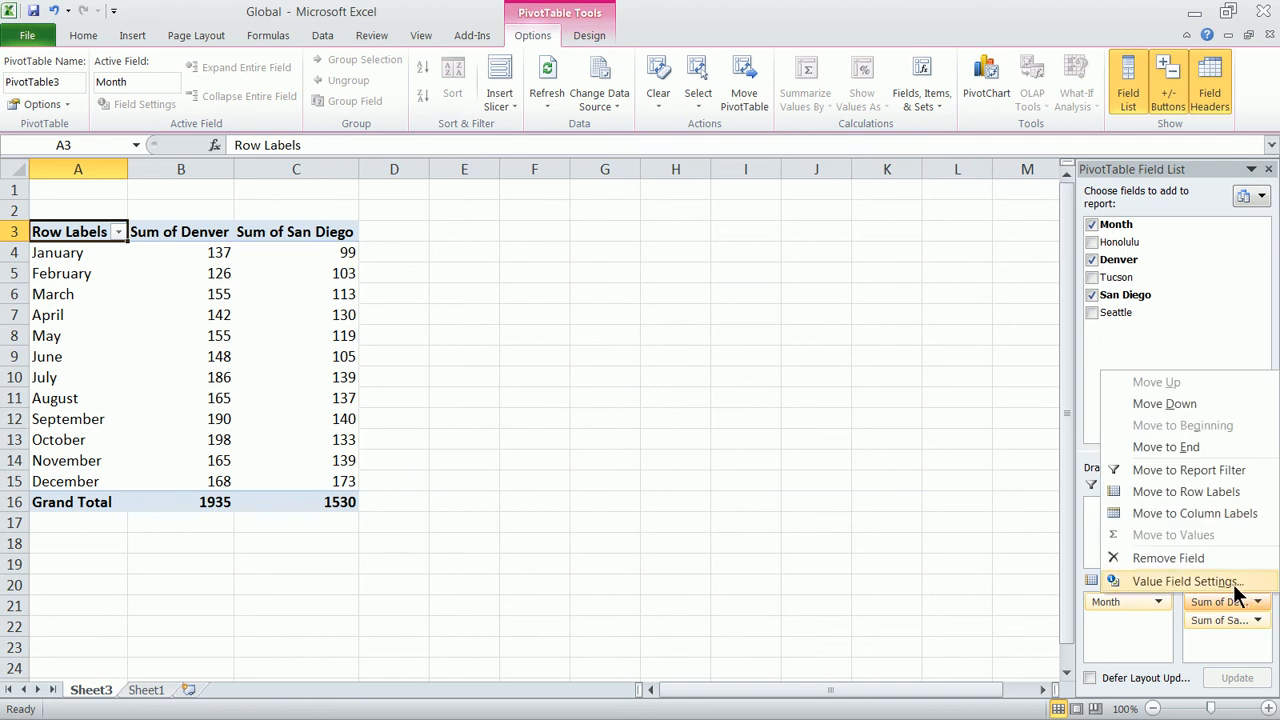
{"action": "left_click", "coordinate": [1188, 580]}
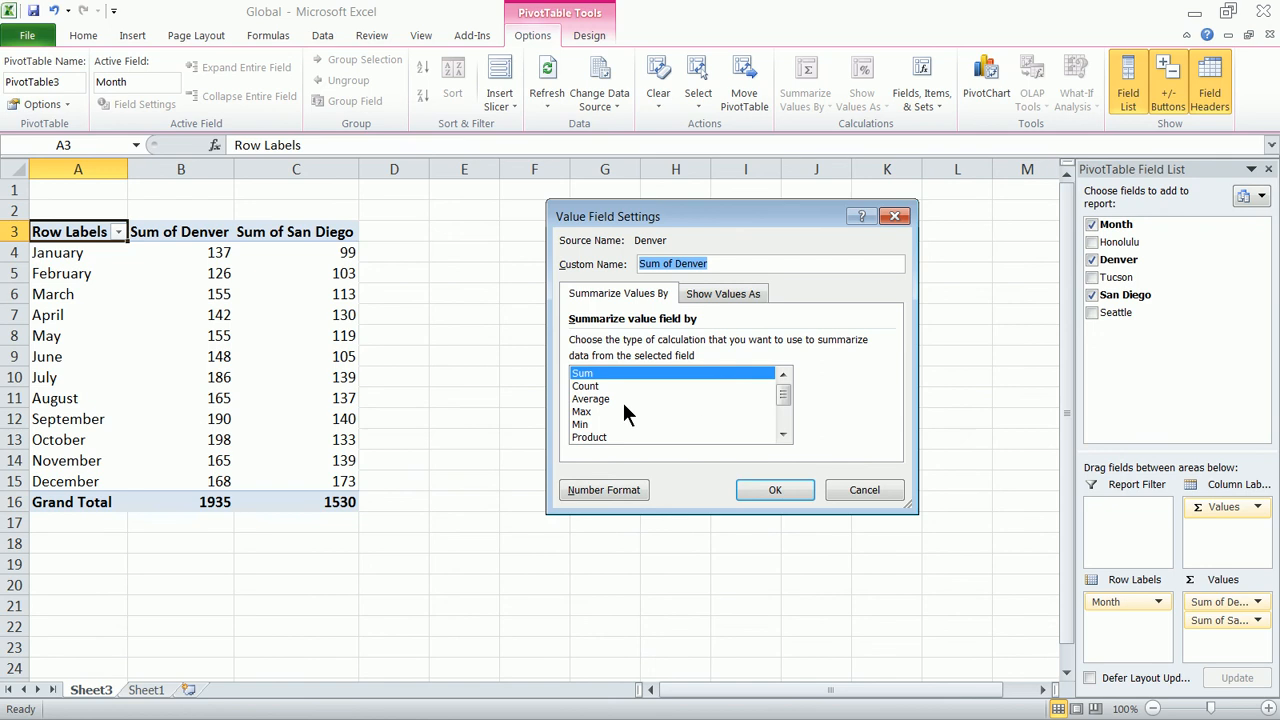
{"action": "left_click", "coordinate": [774, 488]}
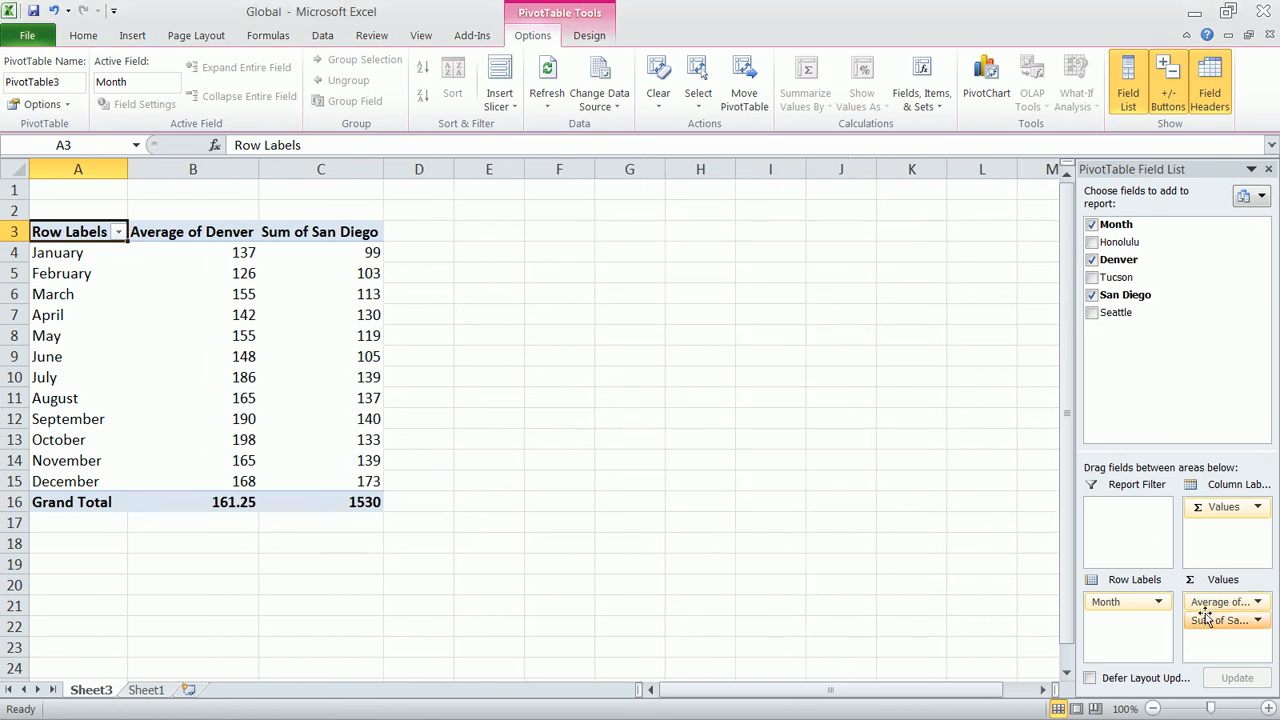
Summarize the San Diego value field by Average instead of Sum.
{"action": "left_click", "coordinate": [1224, 620]}
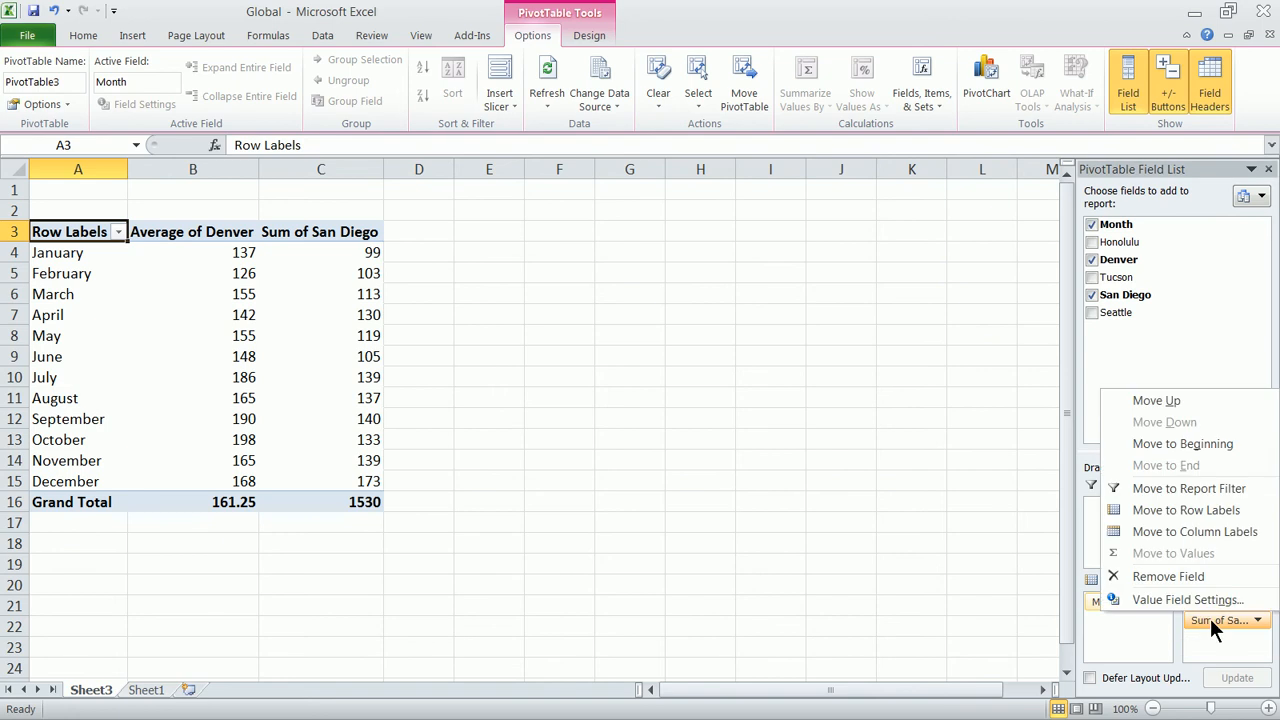
{"action": "left_click", "coordinate": [1188, 600]}
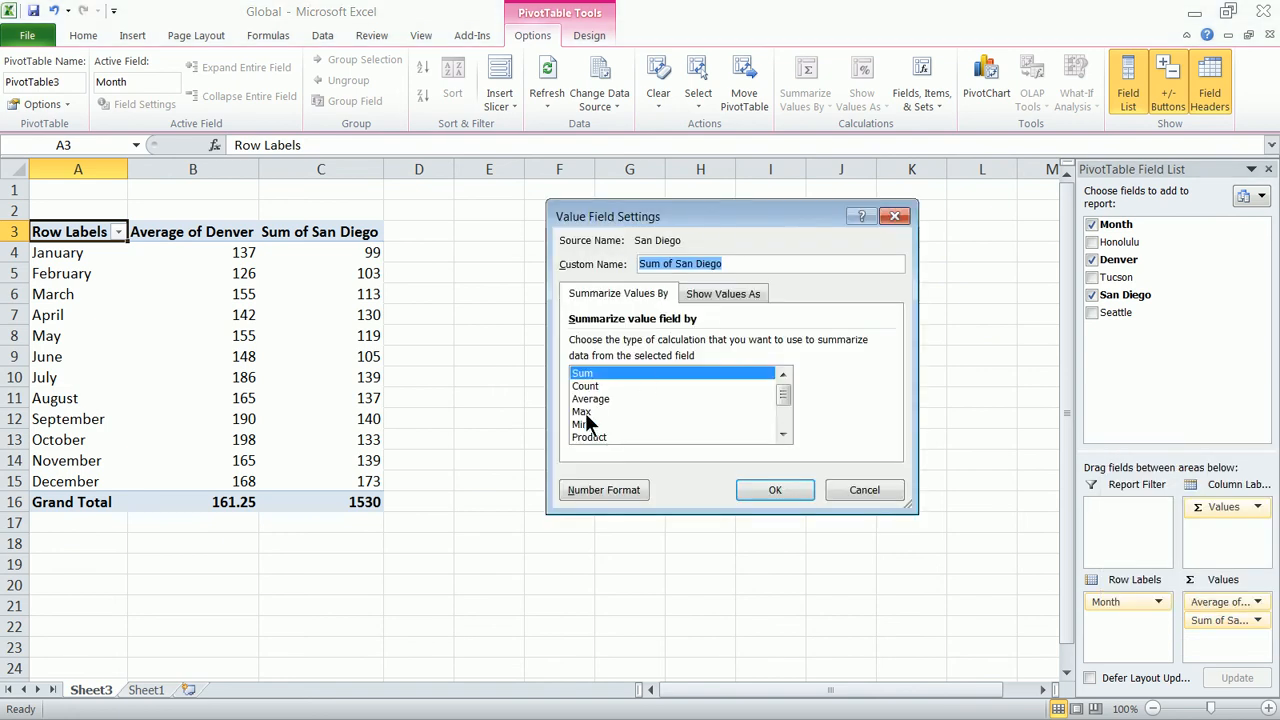
{"action": "mouse_move", "coordinate": [590, 412]}
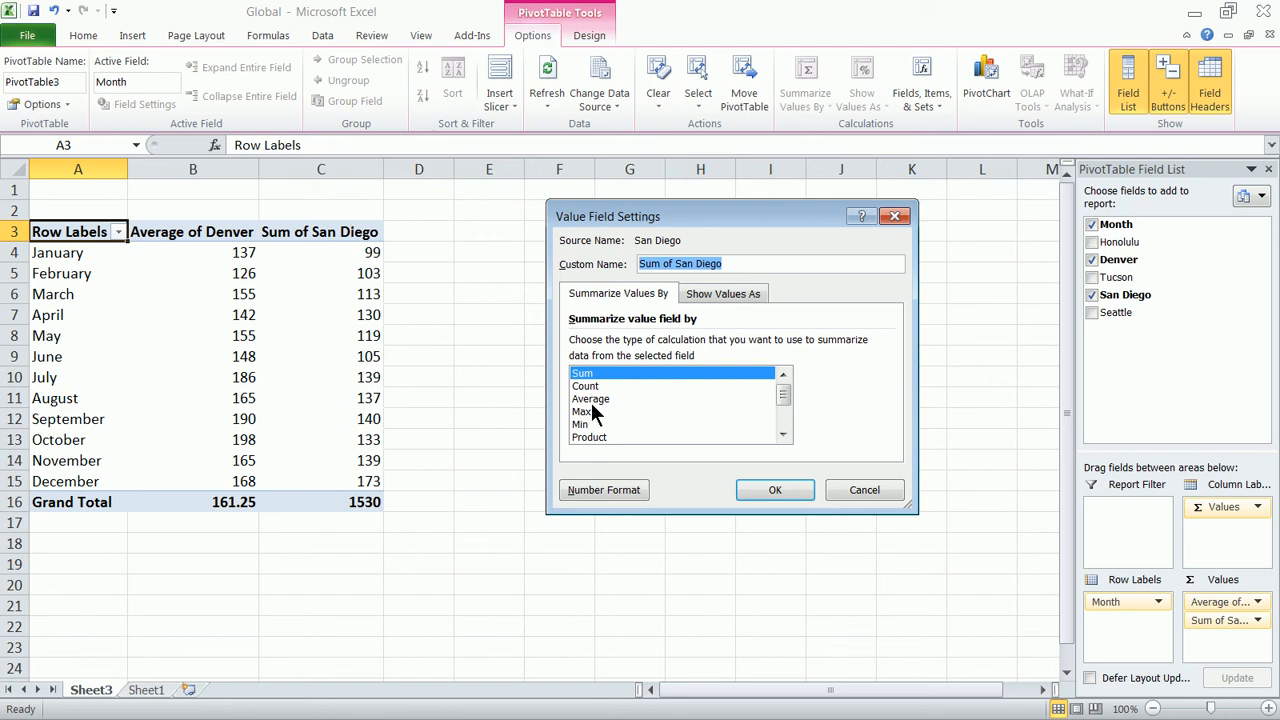
{"action": "left_click", "coordinate": [774, 488]}
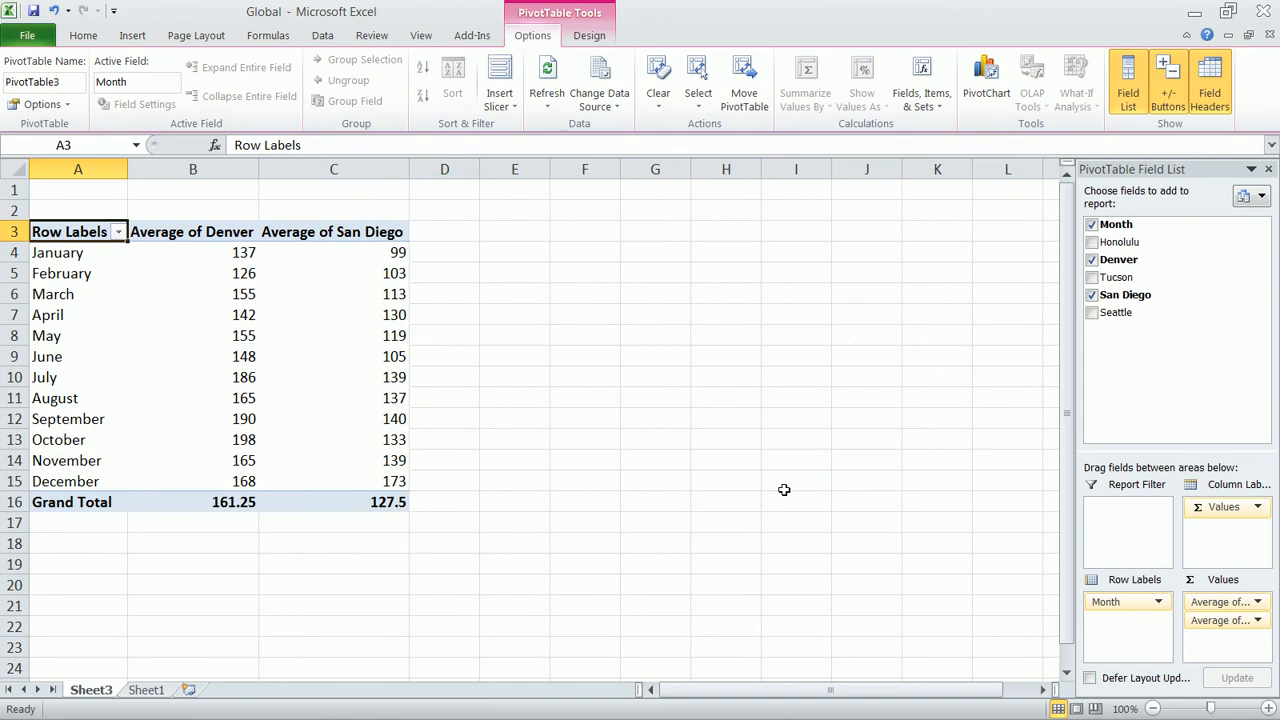
{"action": "mouse_move", "coordinate": [844, 384]}
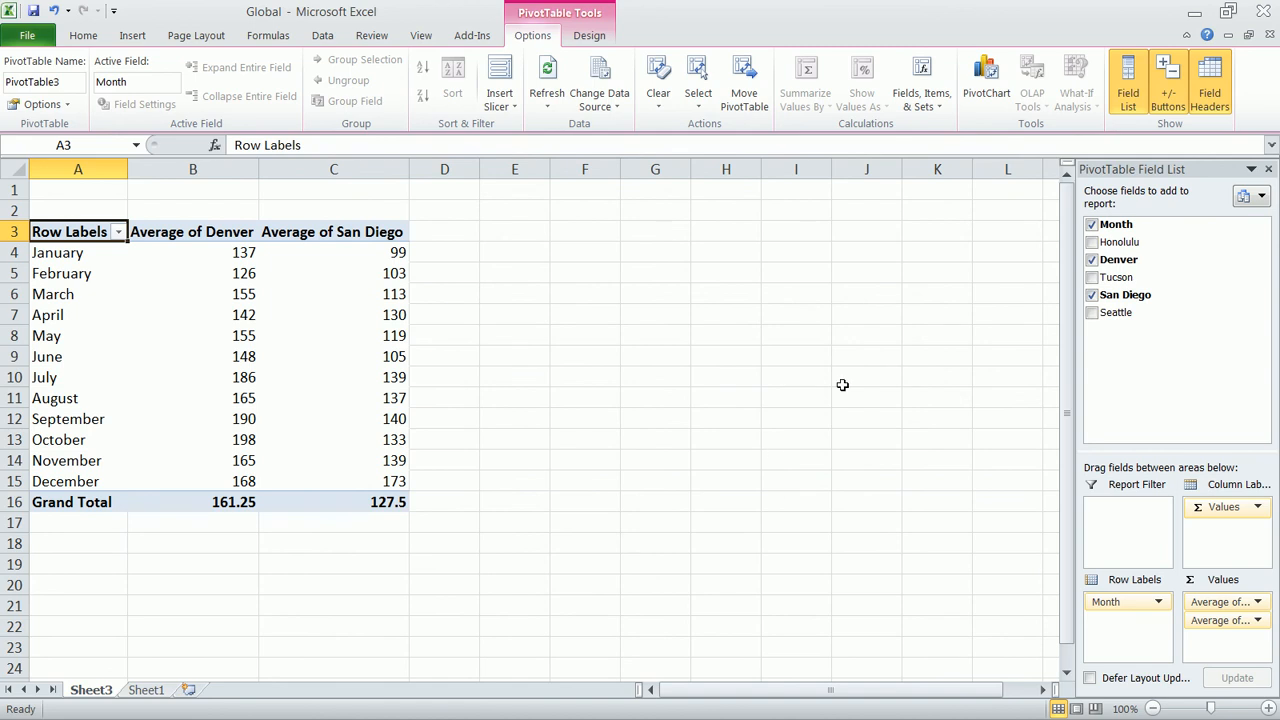
{"action": "mouse_move", "coordinate": [844, 380]}
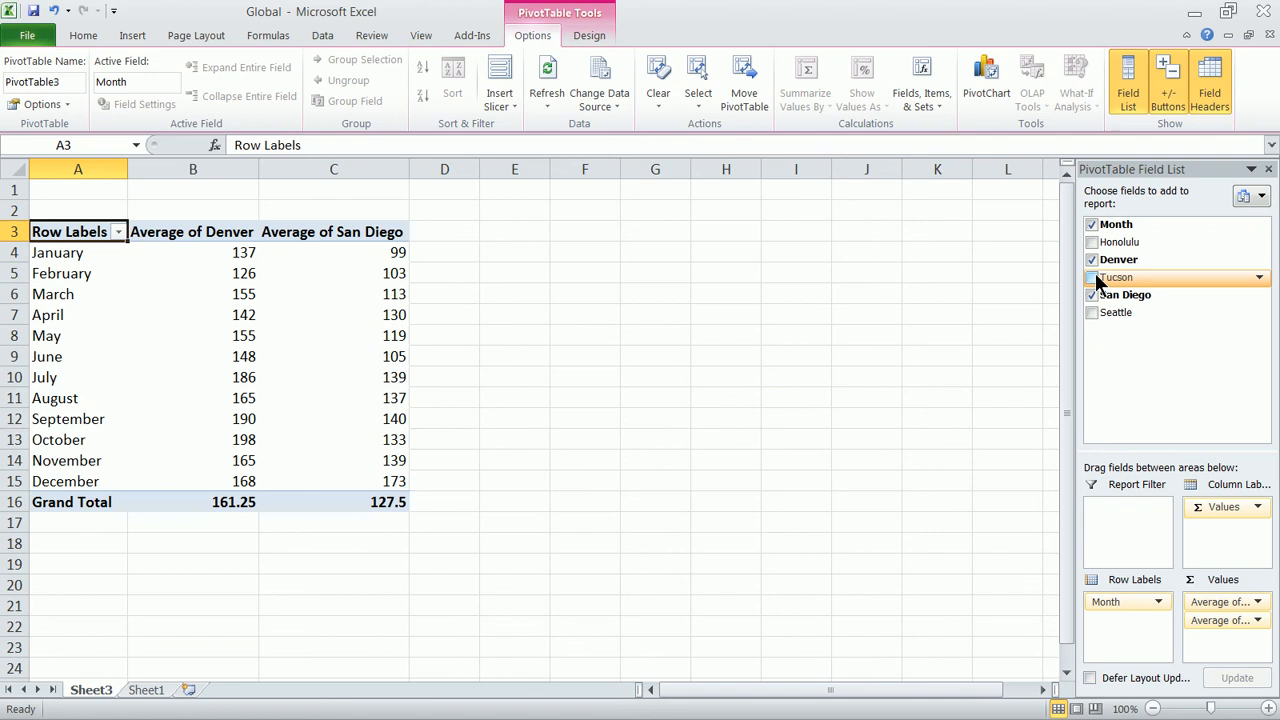
Show Tucson and Honolulu sums by month and drop the Denver and San Diego columns.
{"action": "left_click", "coordinate": [1092, 276]}
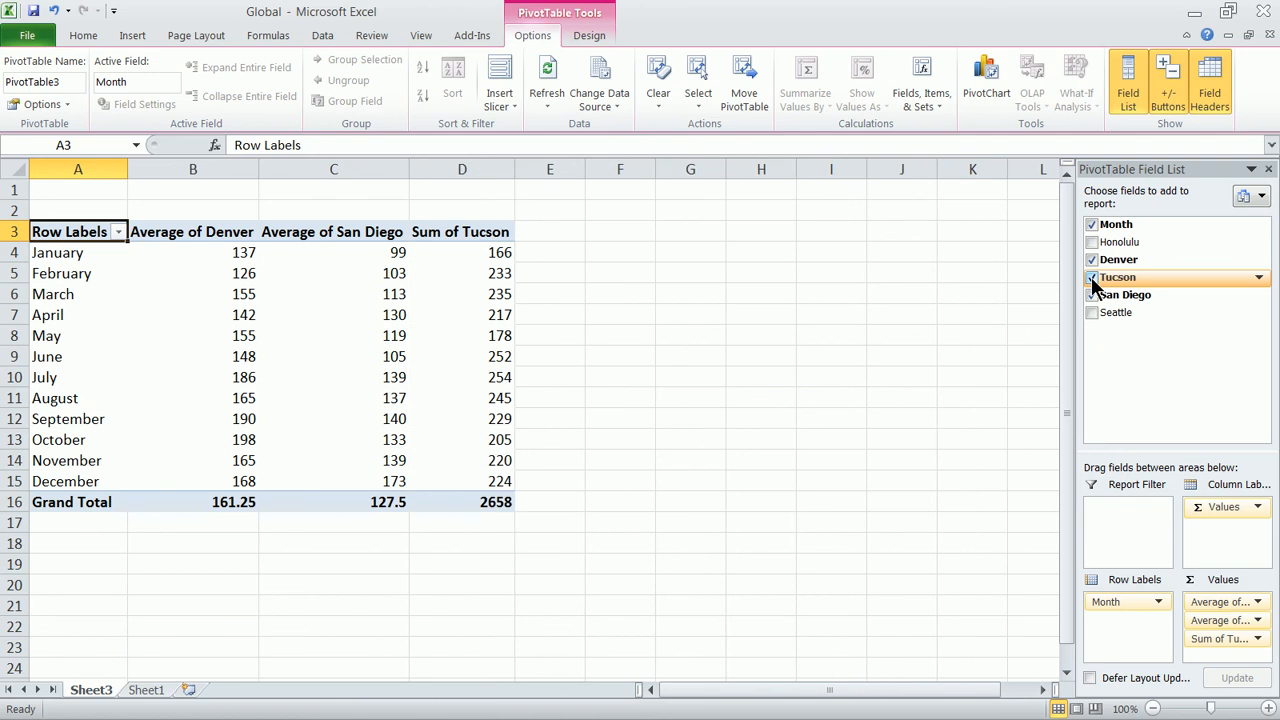
{"action": "left_click", "coordinate": [1092, 240]}
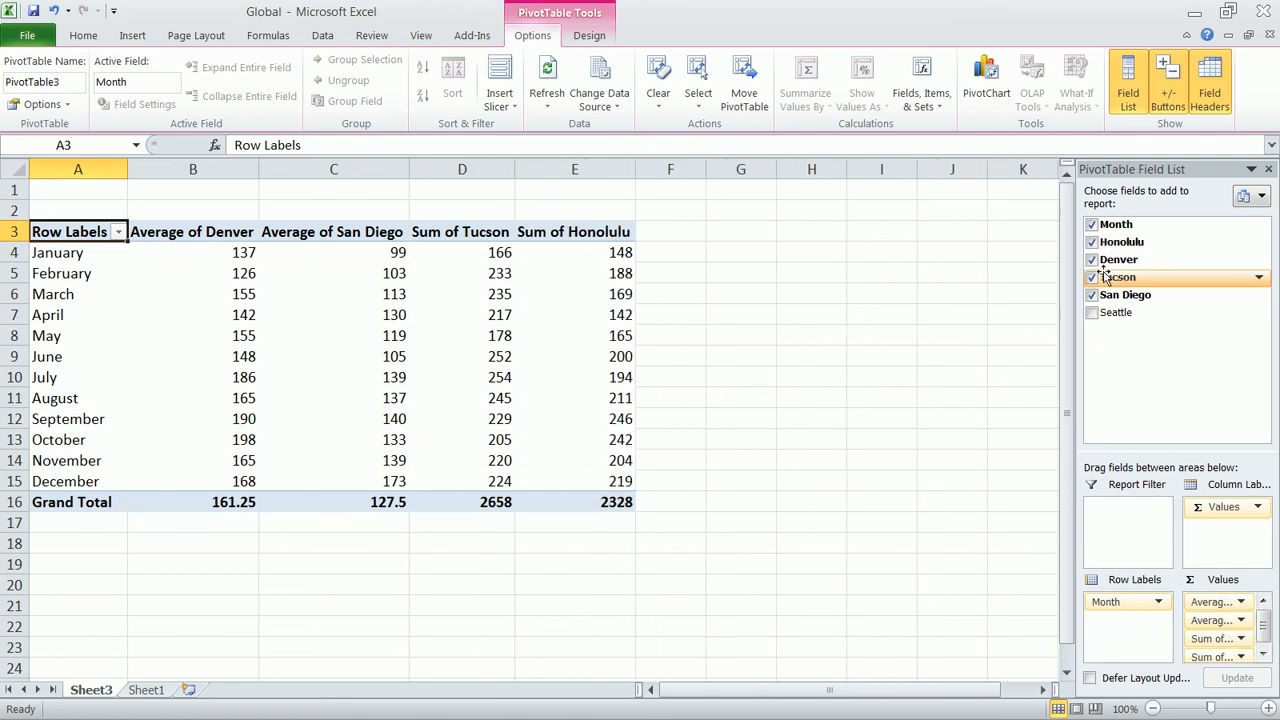
{"action": "left_click", "coordinate": [1092, 260]}
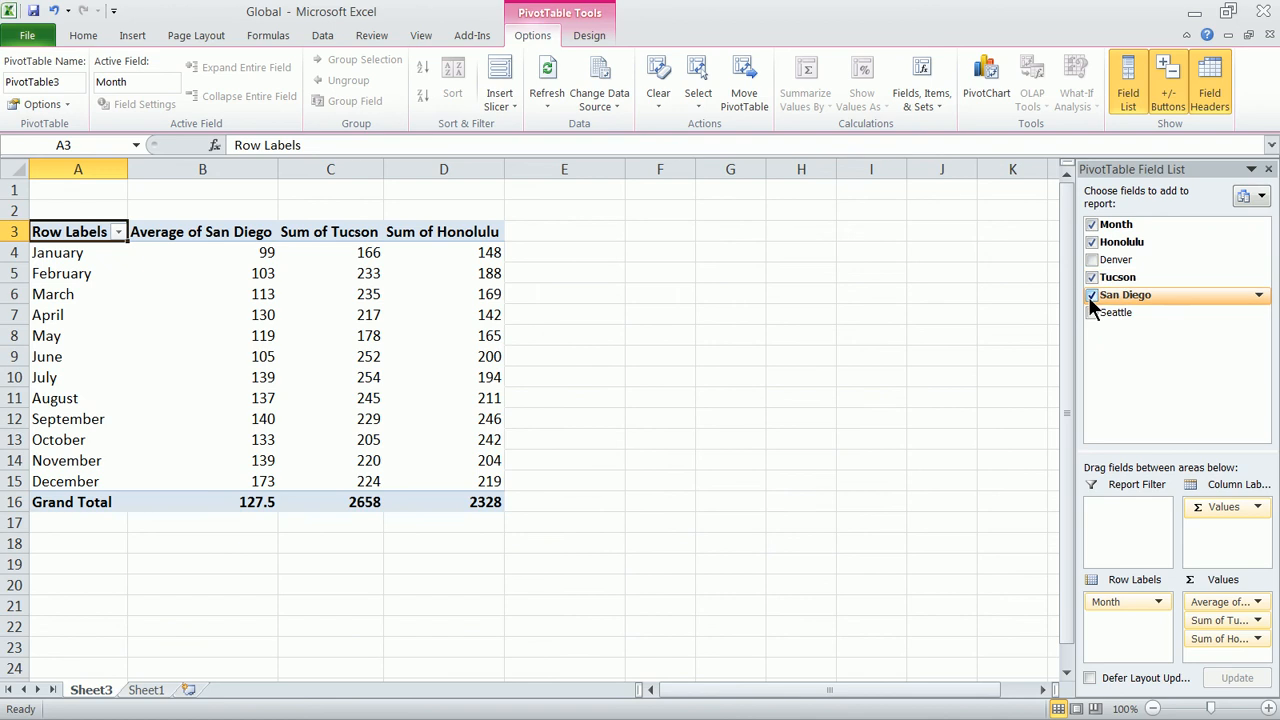
{"action": "left_click", "coordinate": [1092, 294]}
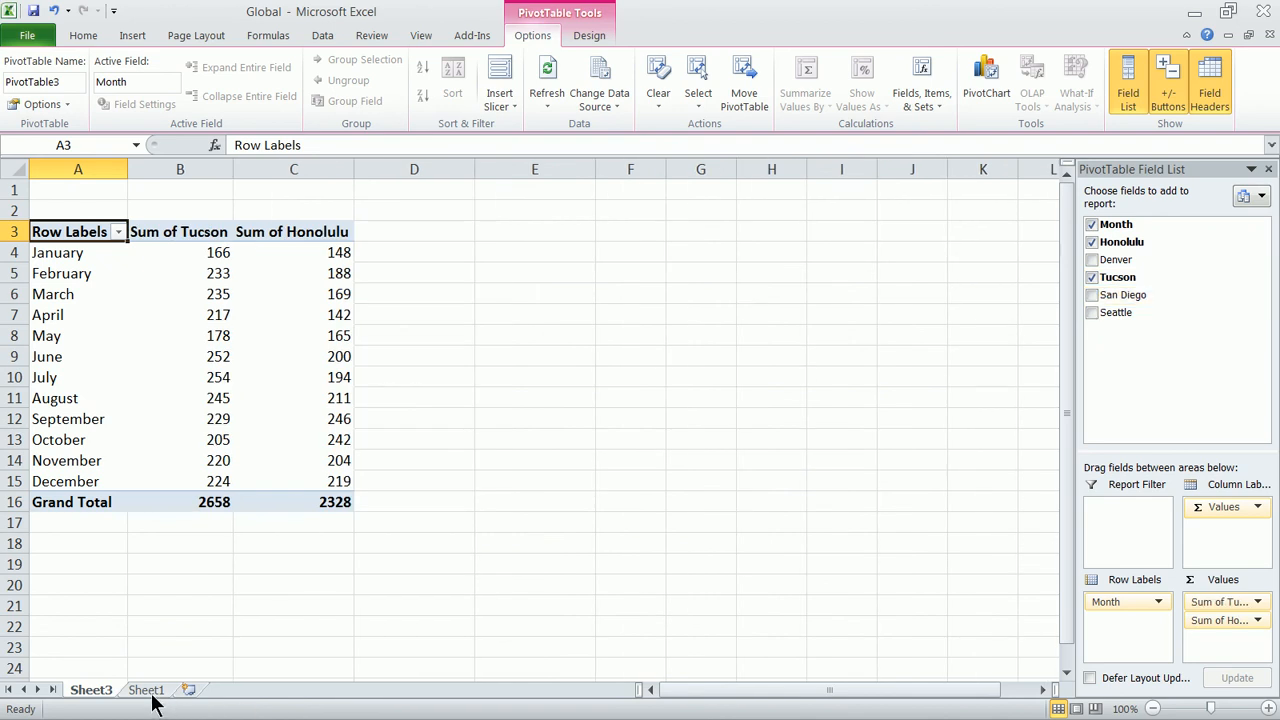
{"action": "left_click", "coordinate": [146, 690]}
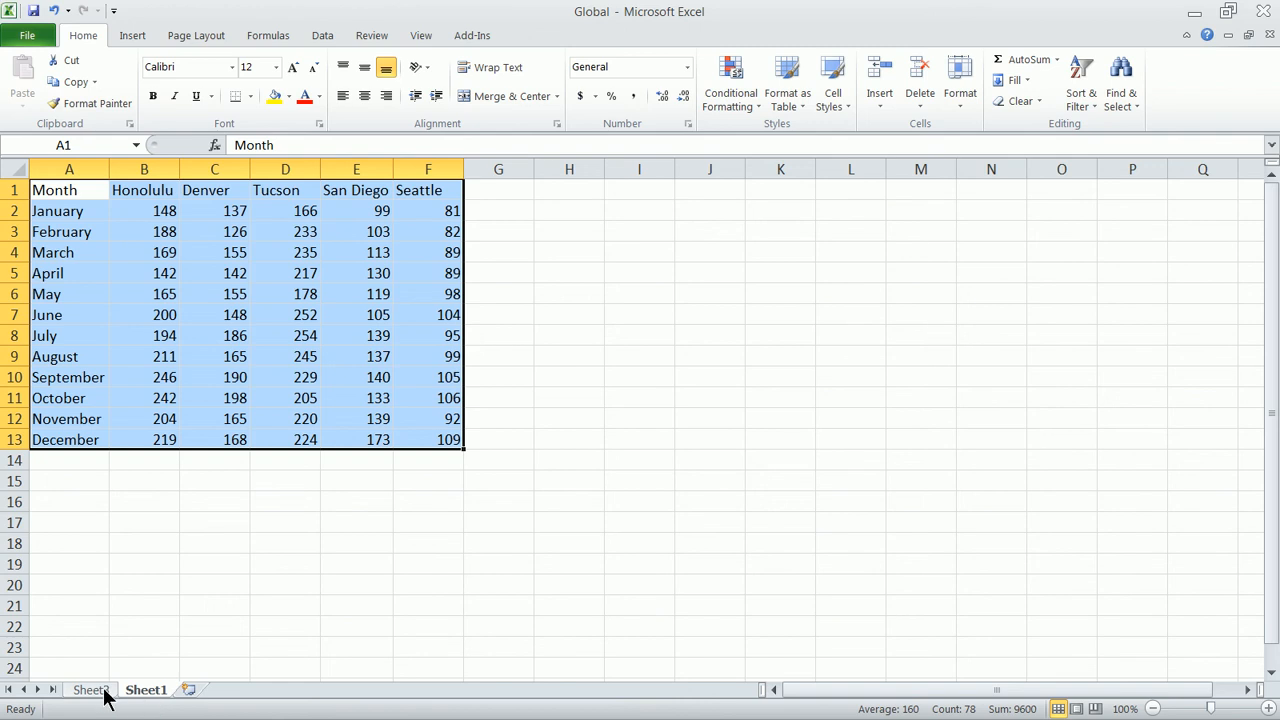
{"action": "left_click", "coordinate": [90, 688]}
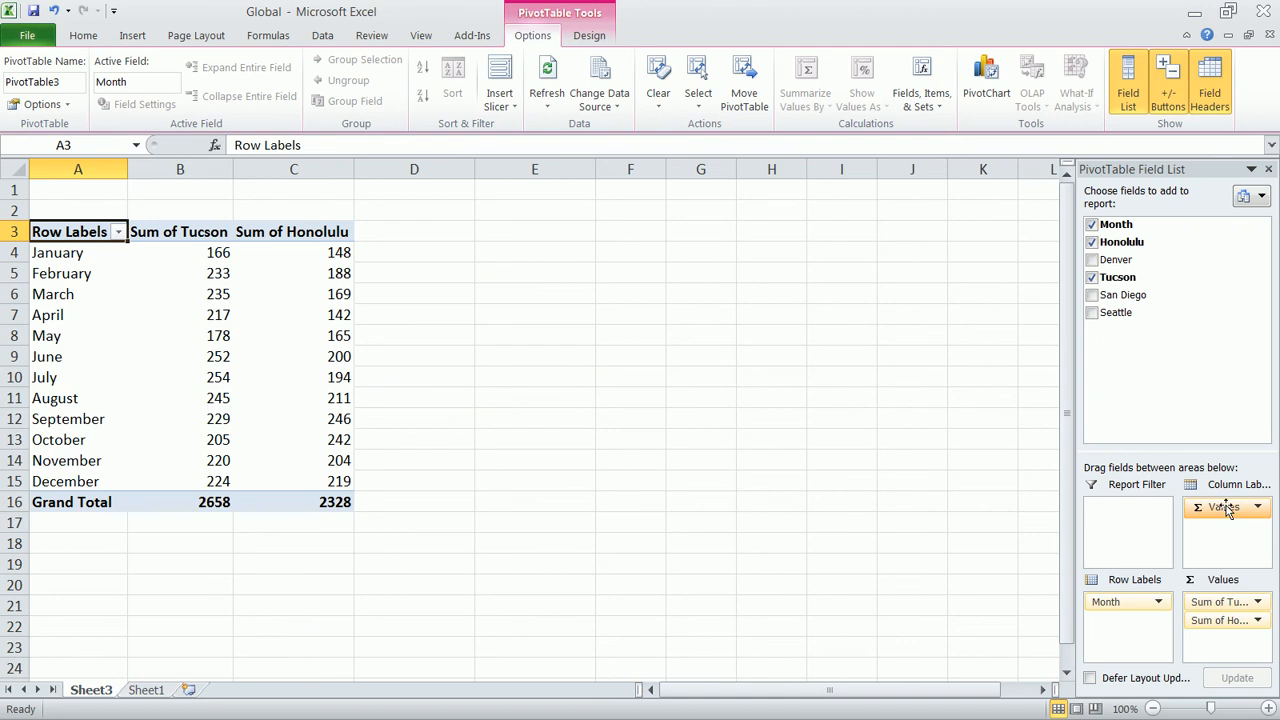
{"action": "mouse_move", "coordinate": [1252, 196]}
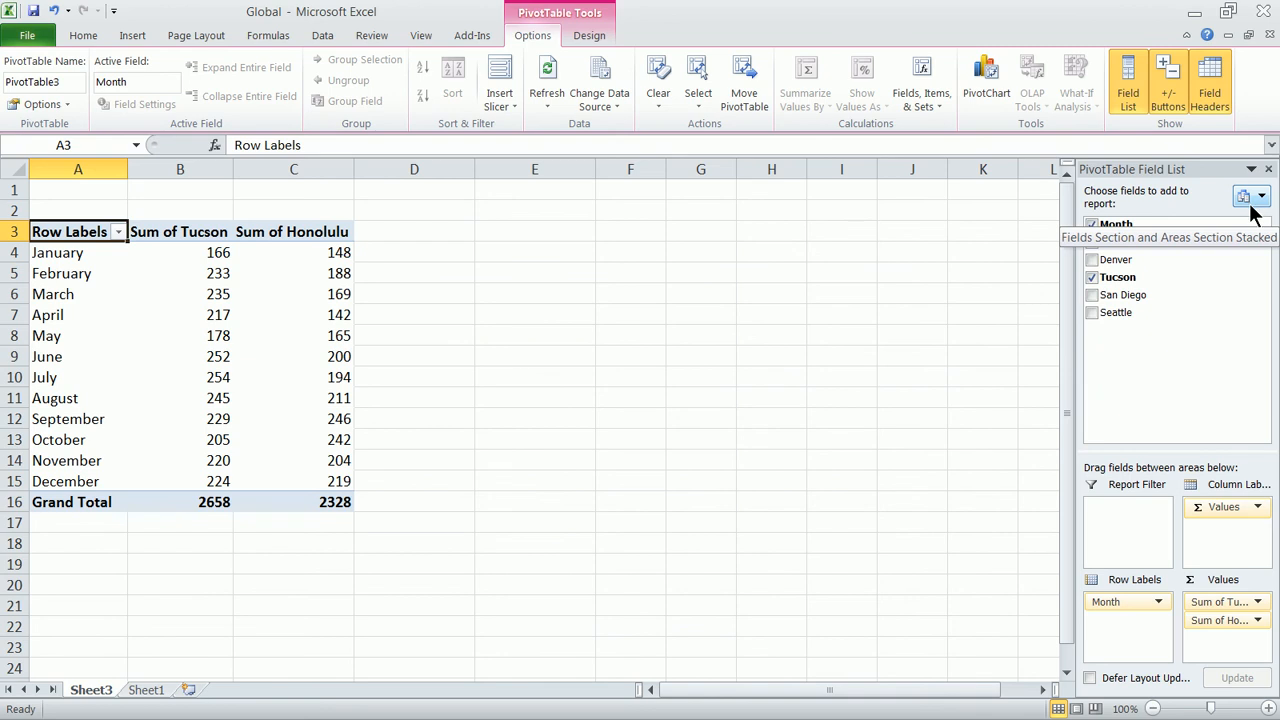
{"action": "mouse_move", "coordinate": [1256, 204]}
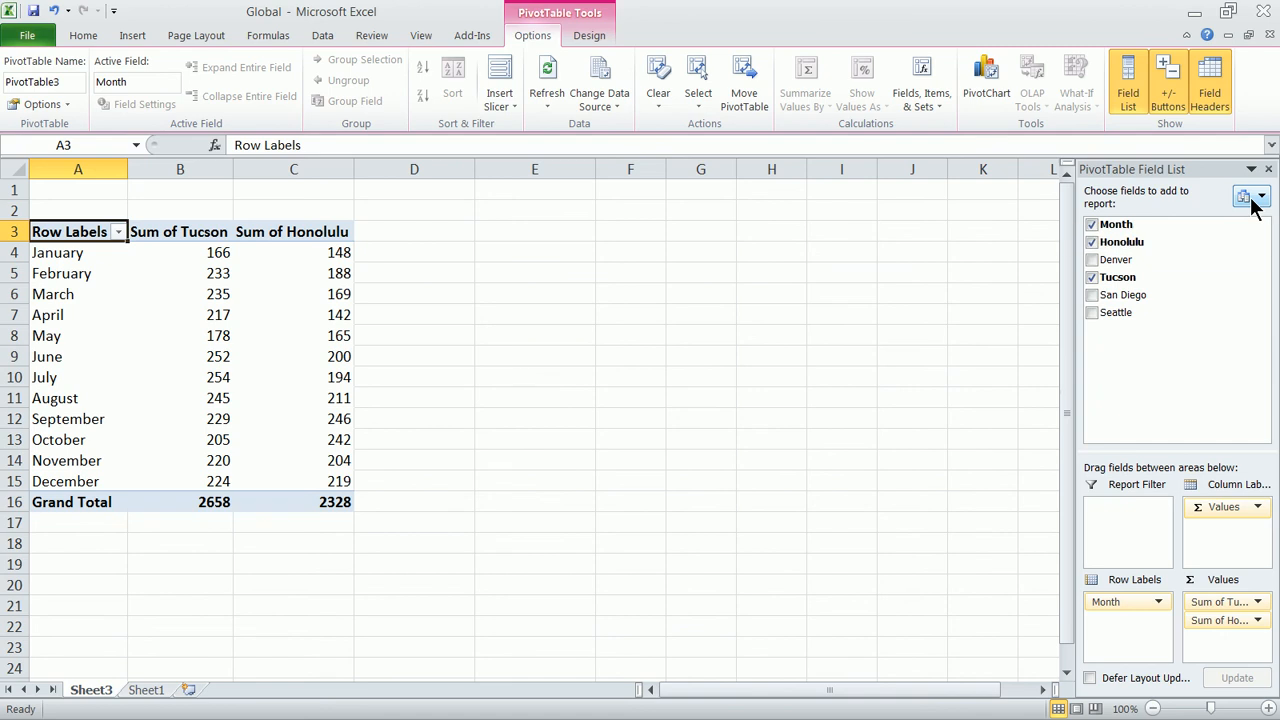
{"action": "mouse_move", "coordinate": [1256, 204]}
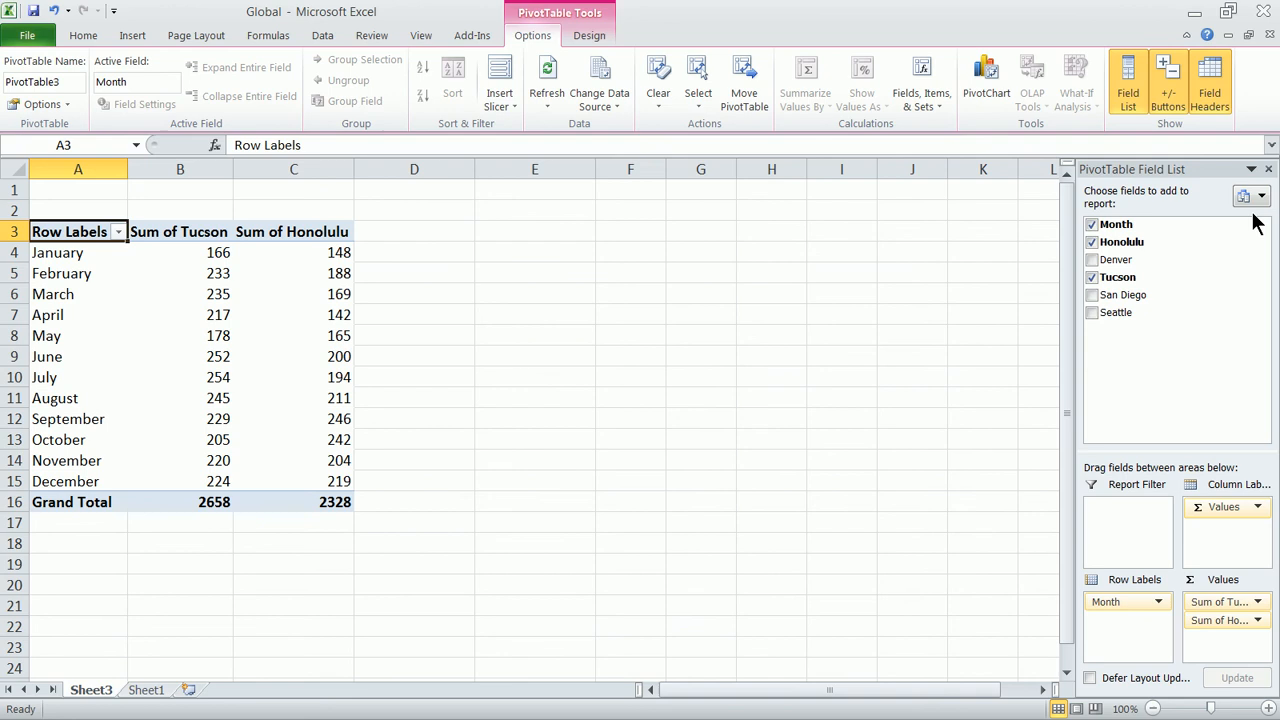
{"action": "left_click", "coordinate": [146, 688]}
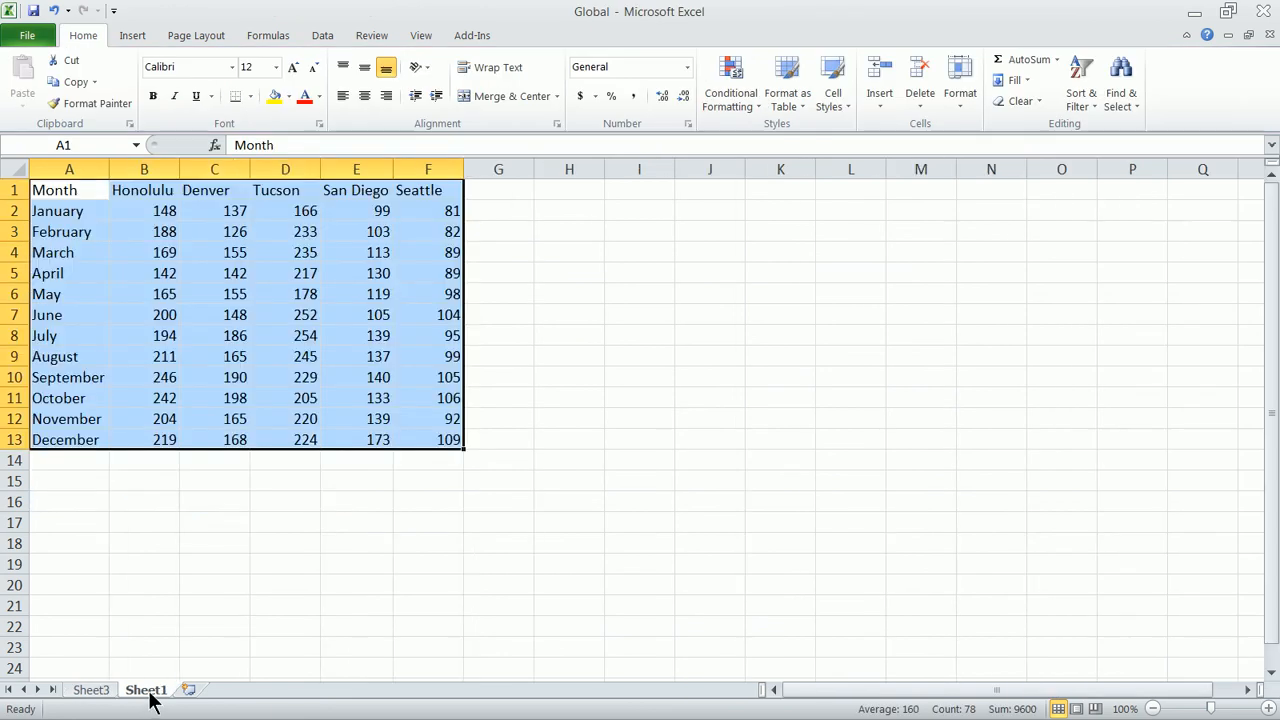
{"action": "mouse_move", "coordinate": [108, 690]}
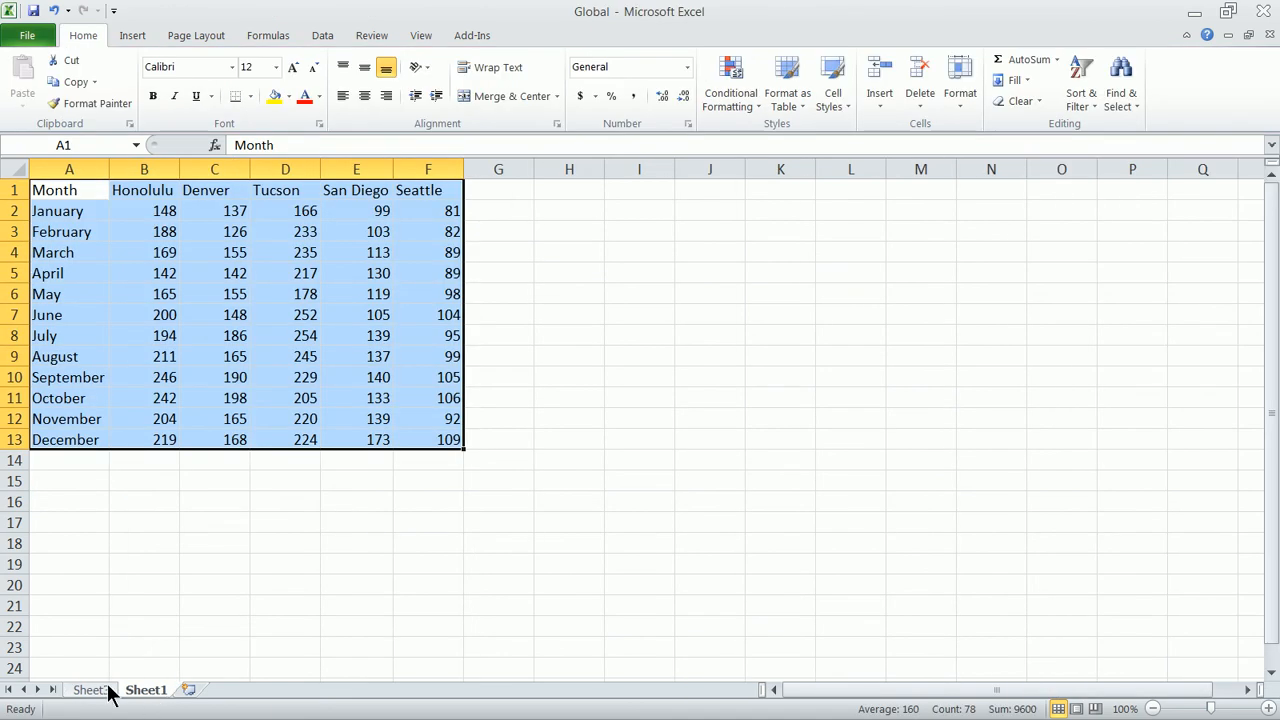
{"action": "left_click", "coordinate": [92, 688]}
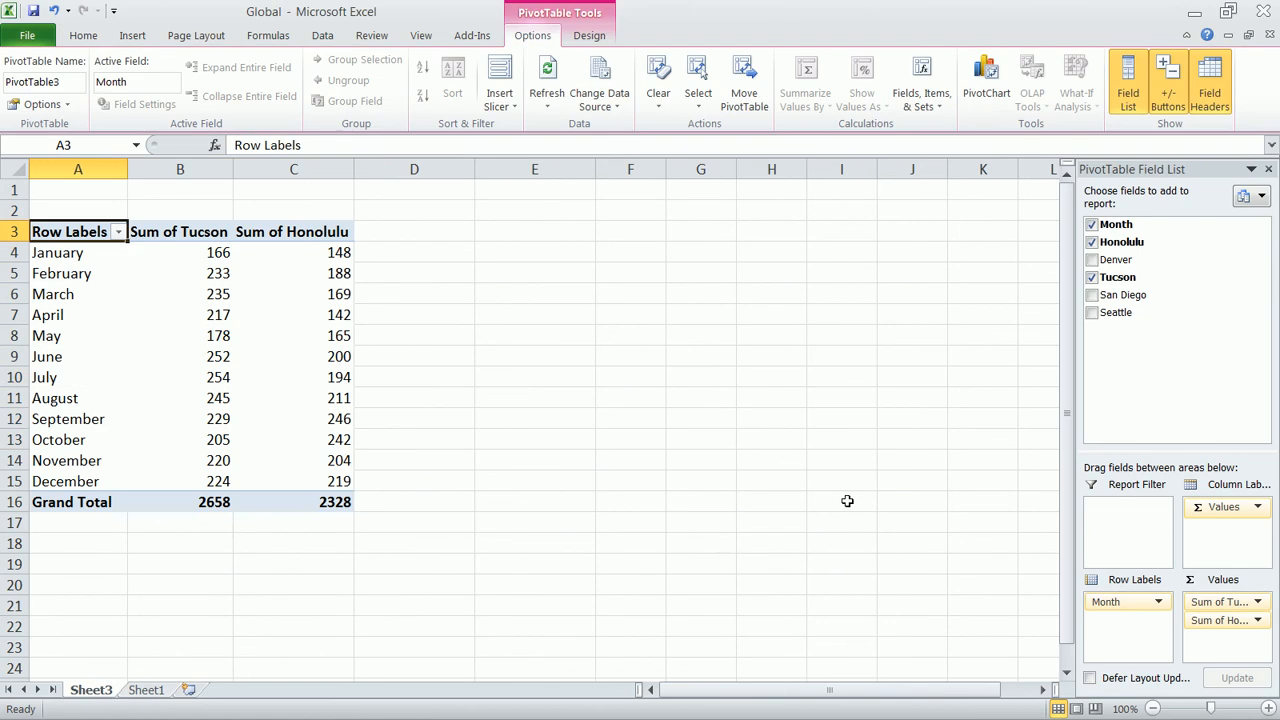
{"action": "mouse_move", "coordinate": [846, 500]}
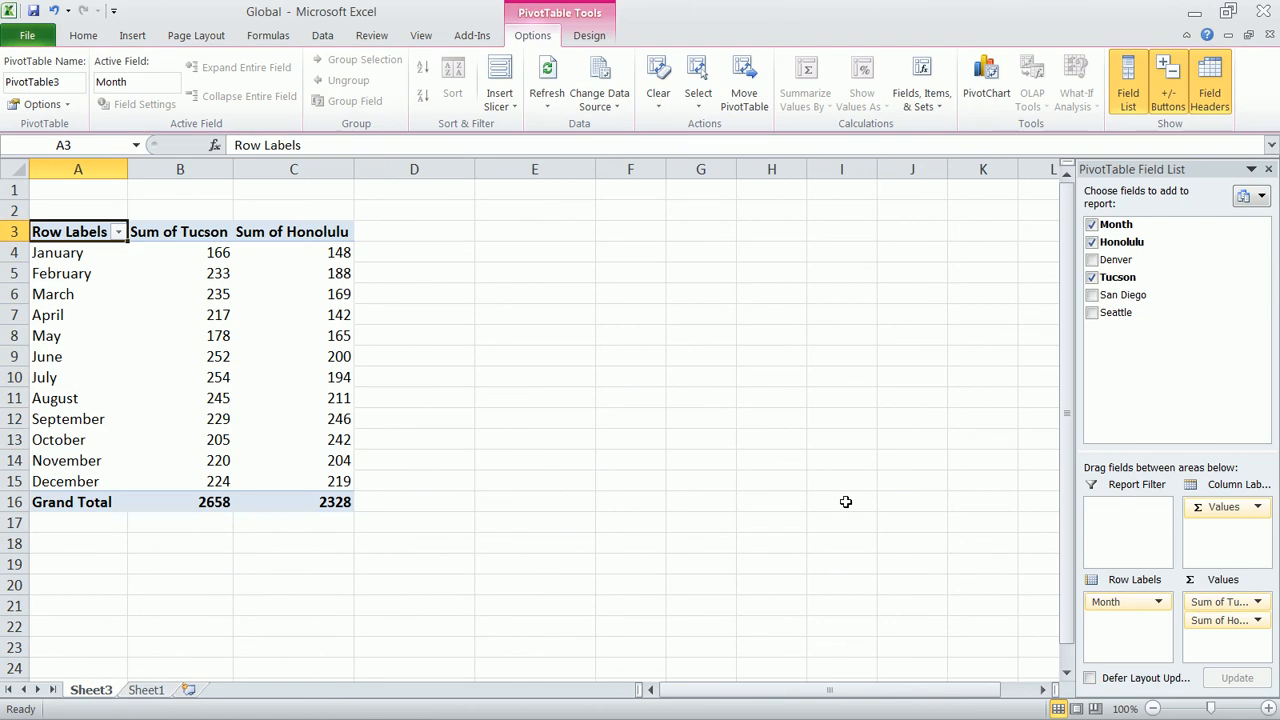